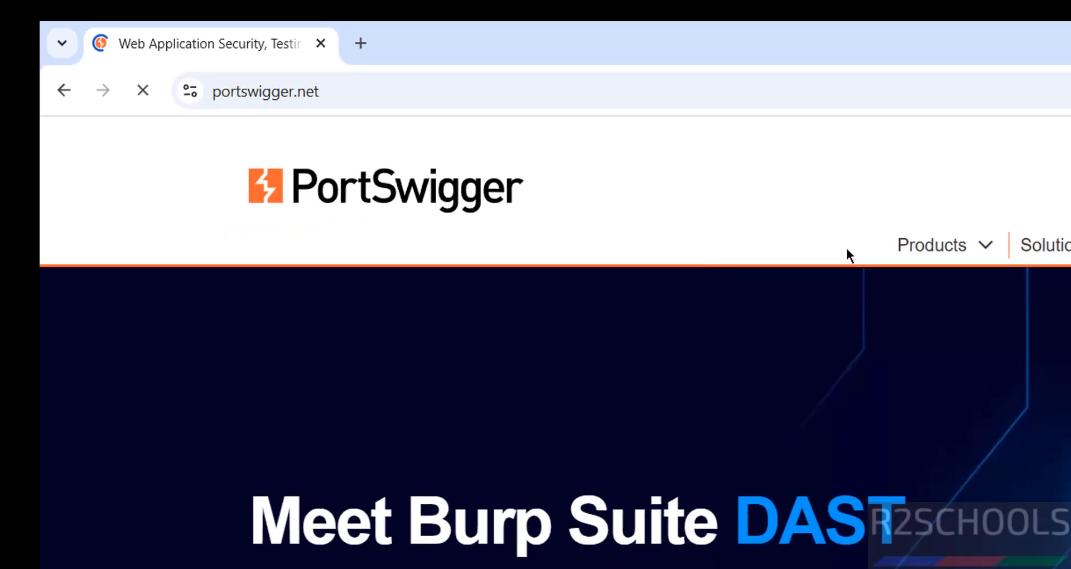
From the Products menu, go to the Burp Suite Community Edition product page.
click(930, 245)
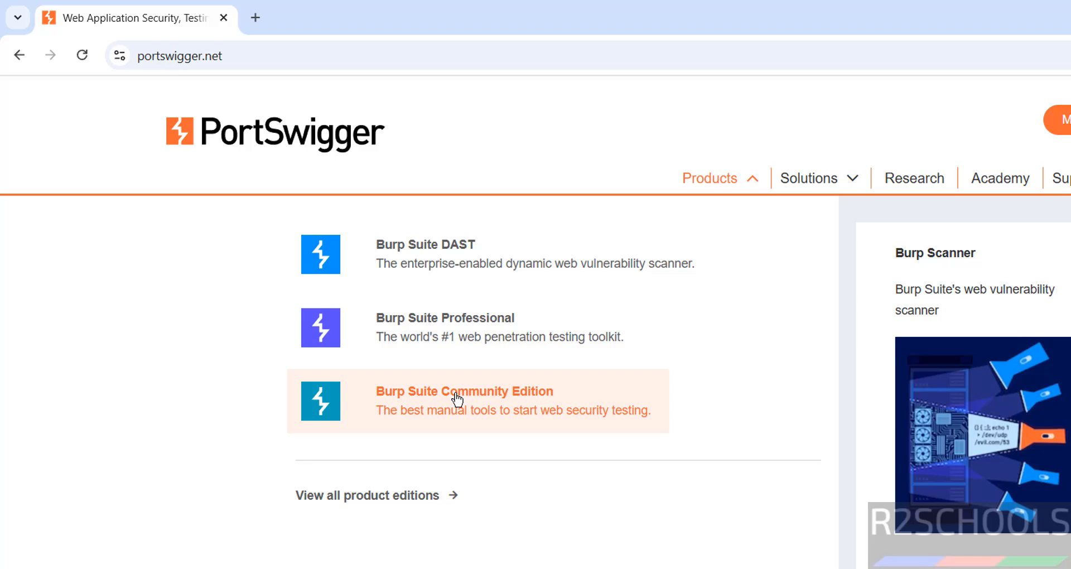
click(464, 391)
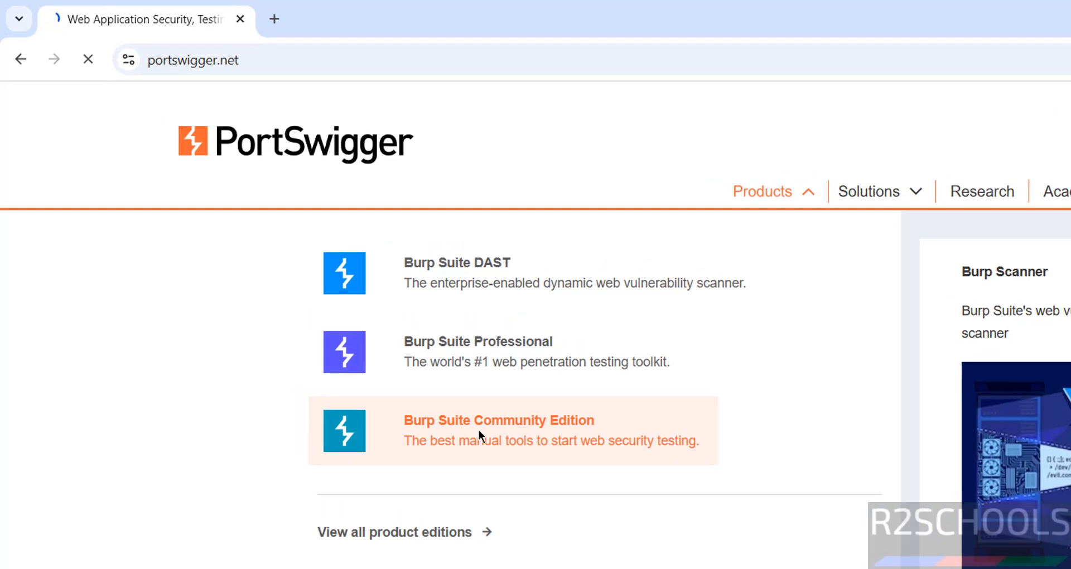
click(498, 421)
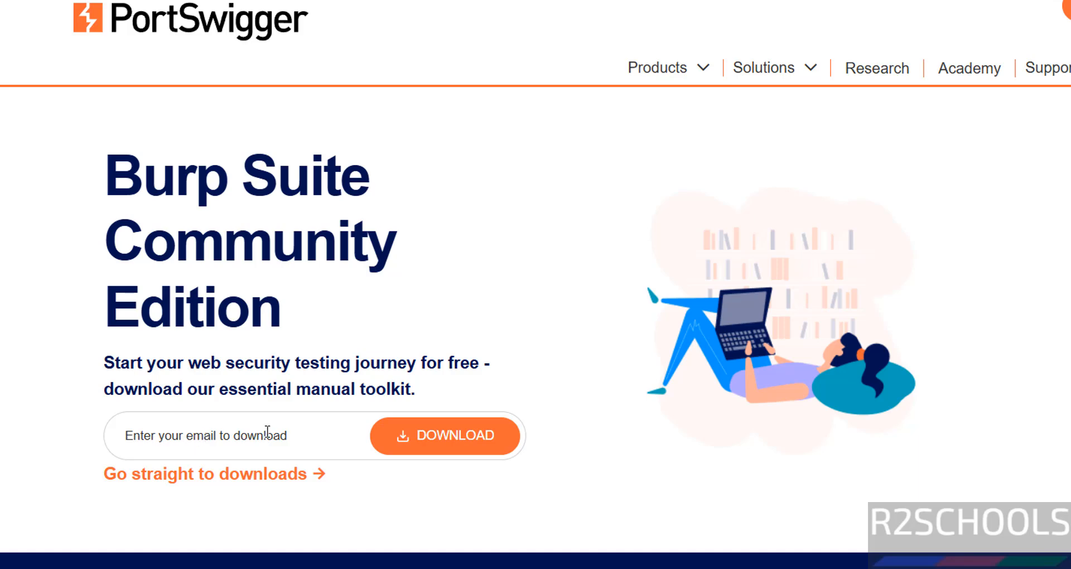
mouse_move(196, 485)
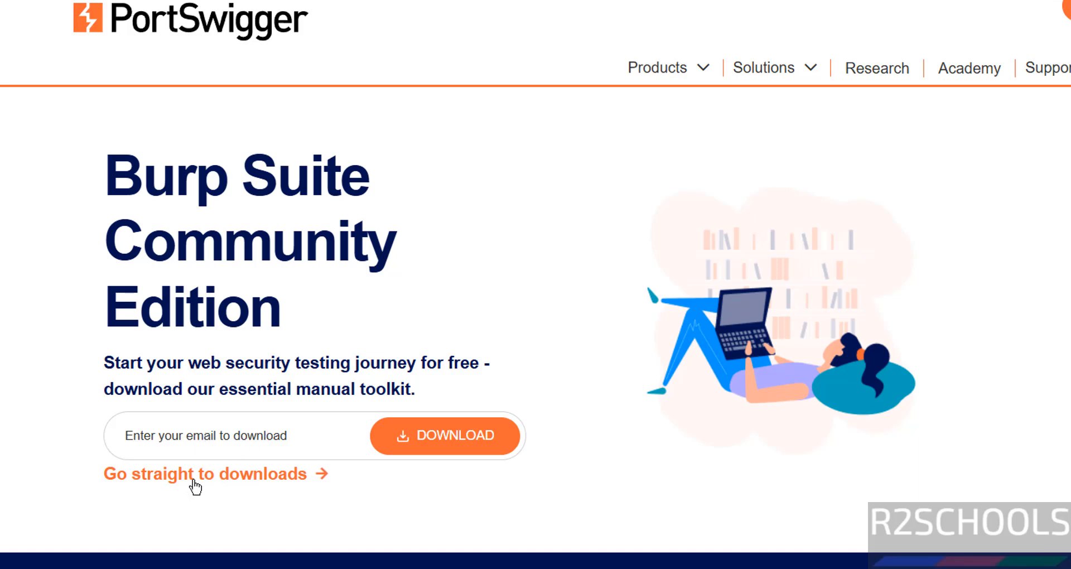
On the downloads page, choose Burp Suite Community Edition 2025.3.3 for Windows (x64).
click(204, 474)
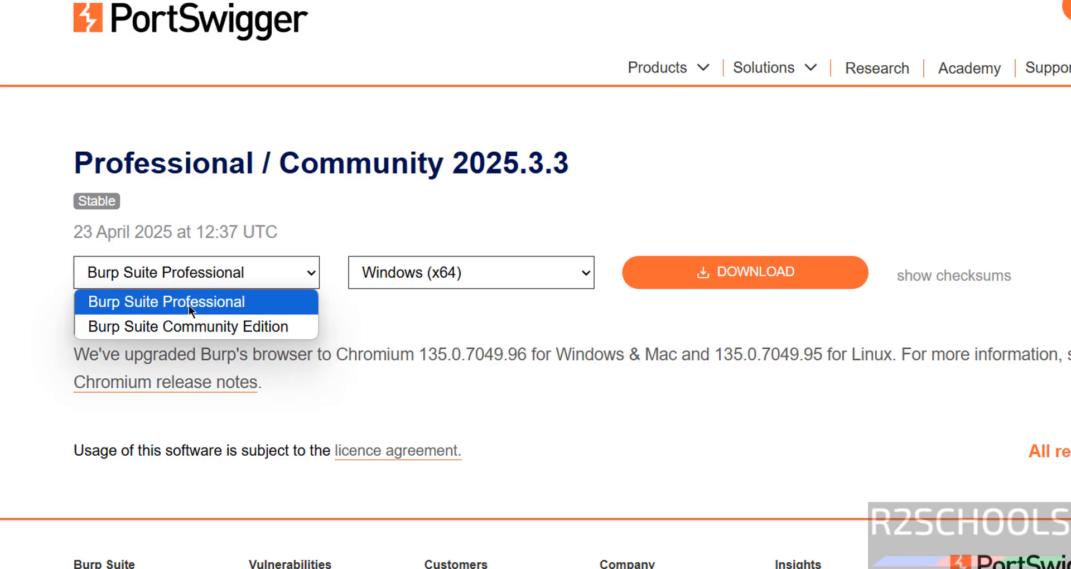
mouse_move(197, 327)
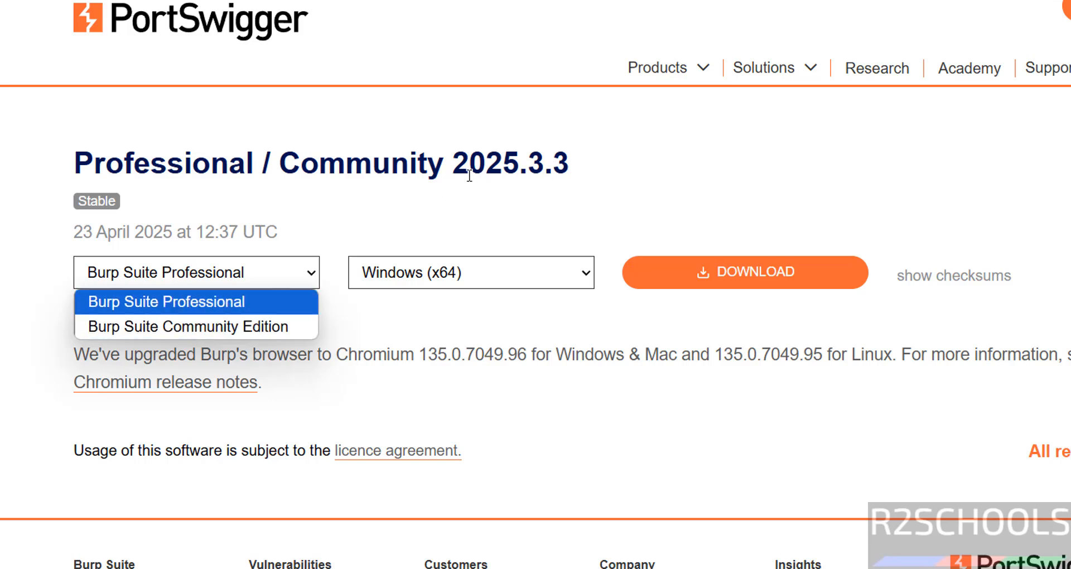
mouse_move(279, 313)
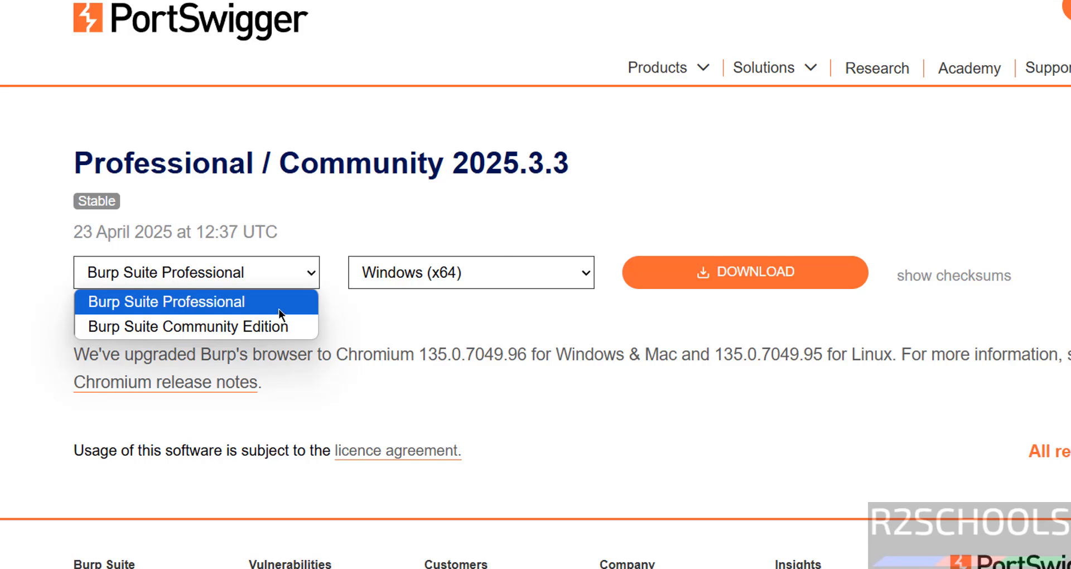
click(186, 325)
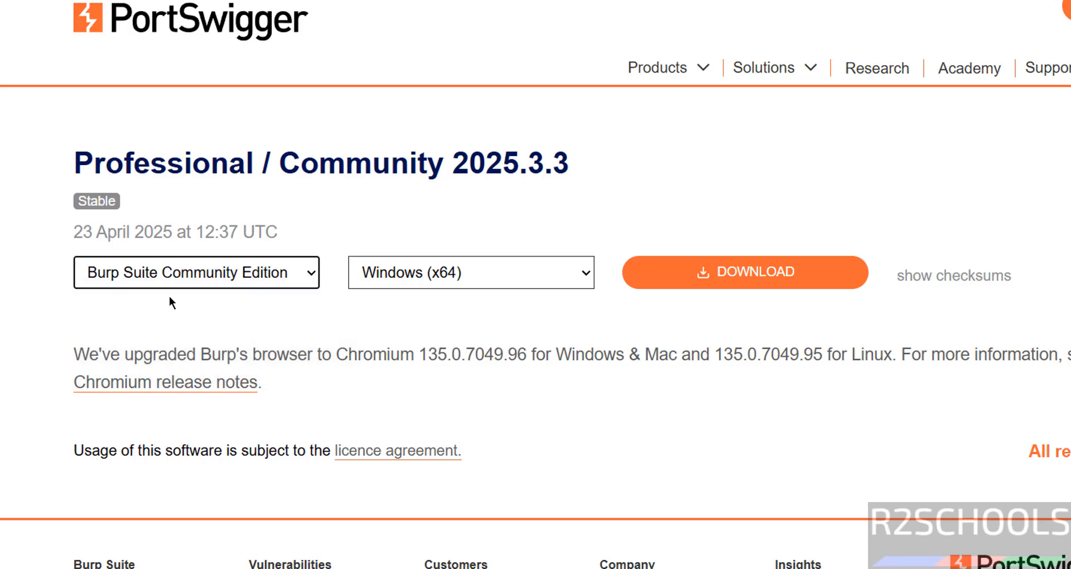
mouse_move(100, 283)
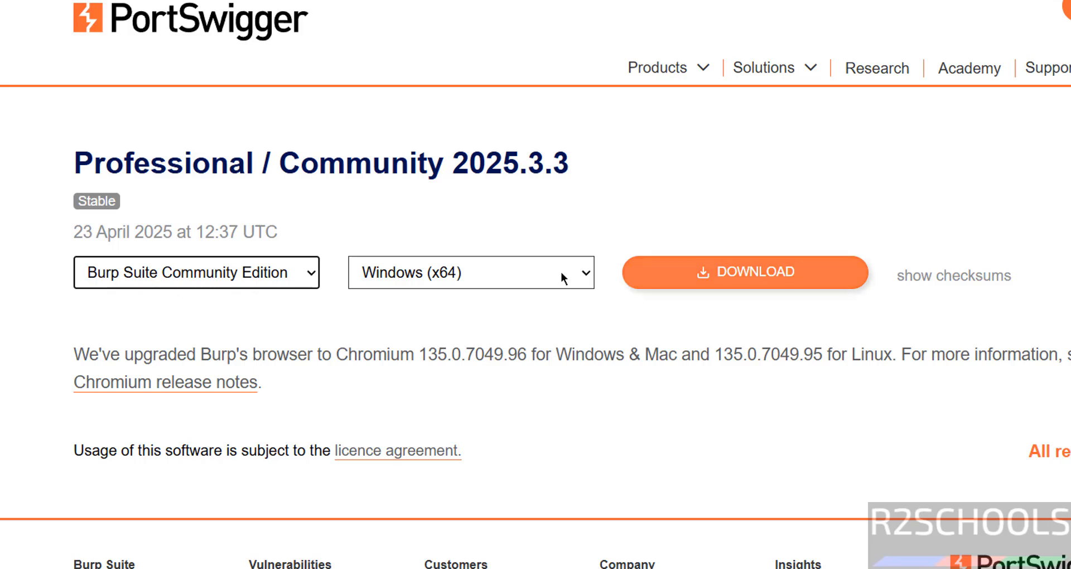
click(469, 272)
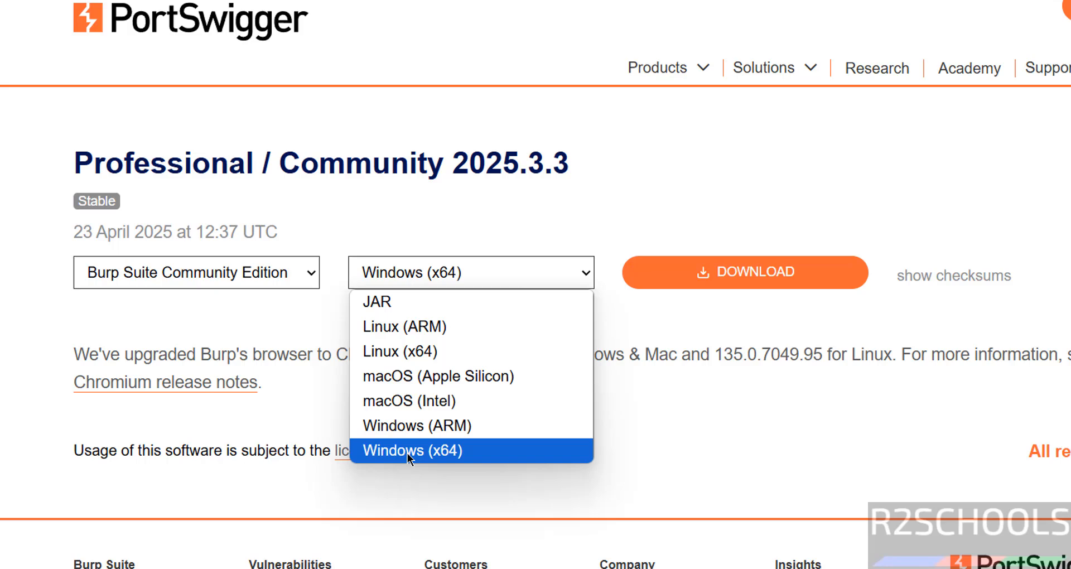
click(406, 451)
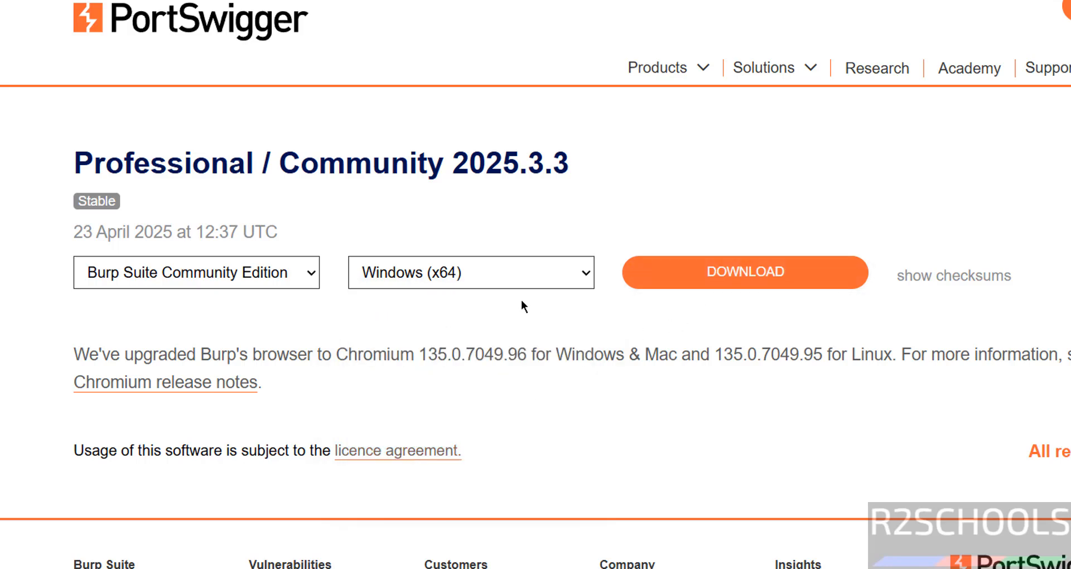
mouse_move(521, 308)
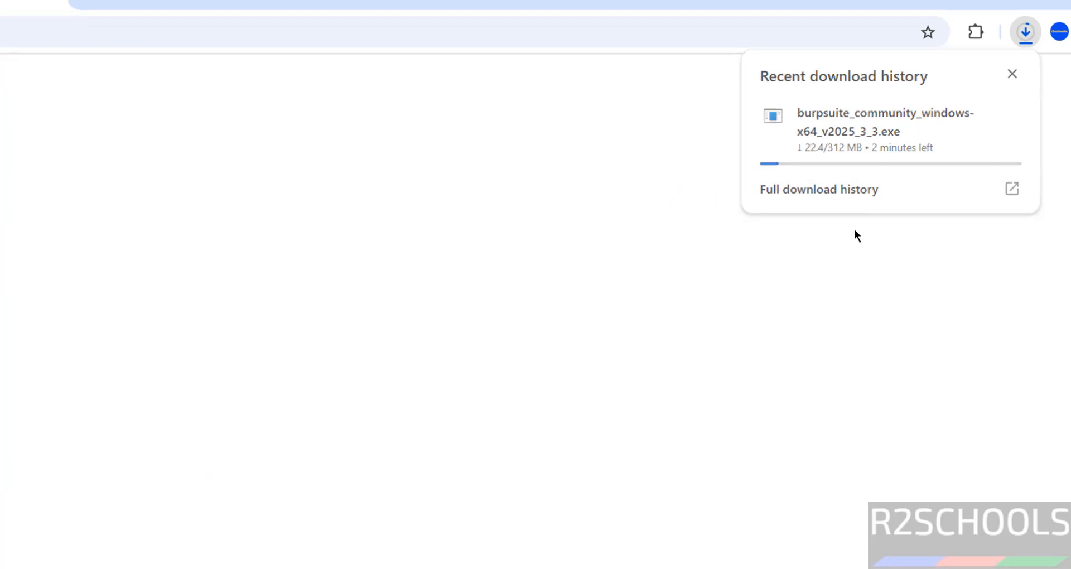
Show Chrome's full download history for the burpsuite_community .exe download.
click(818, 190)
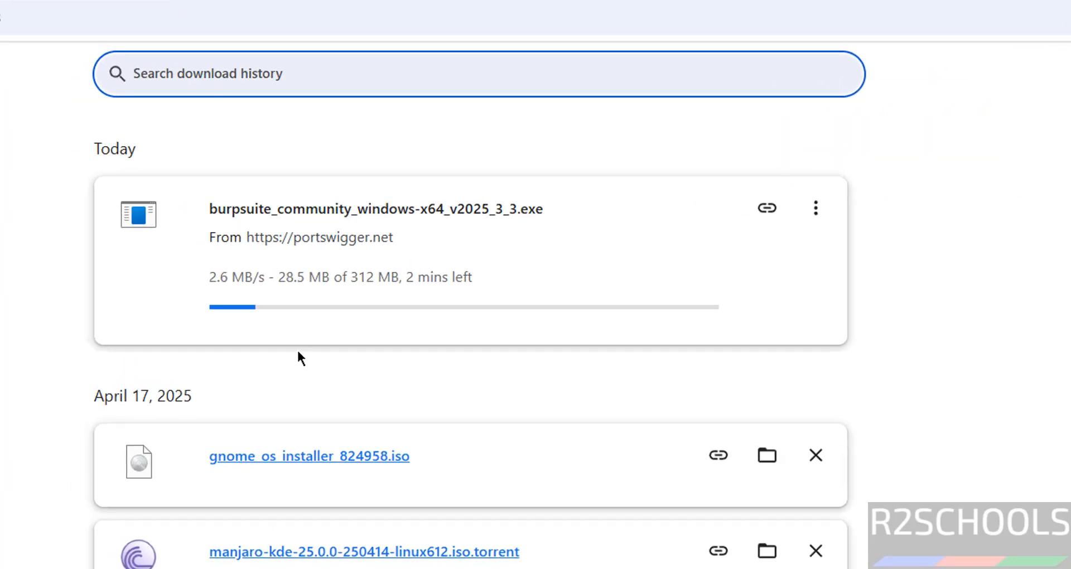
mouse_move(35, 334)
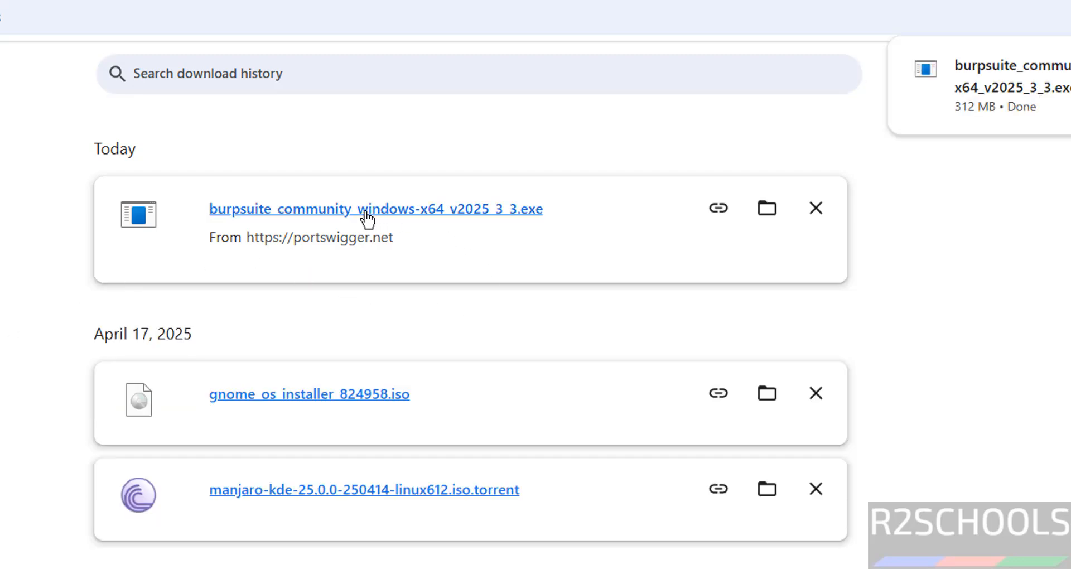
mouse_move(335, 217)
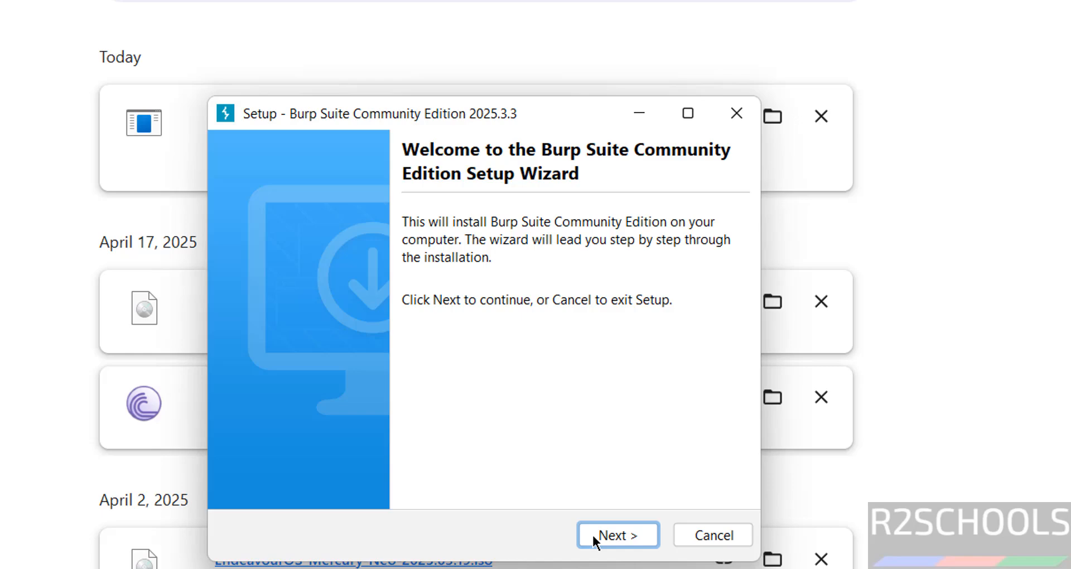
Install Burp Suite with the default installation and Start Menu folders.
click(616, 534)
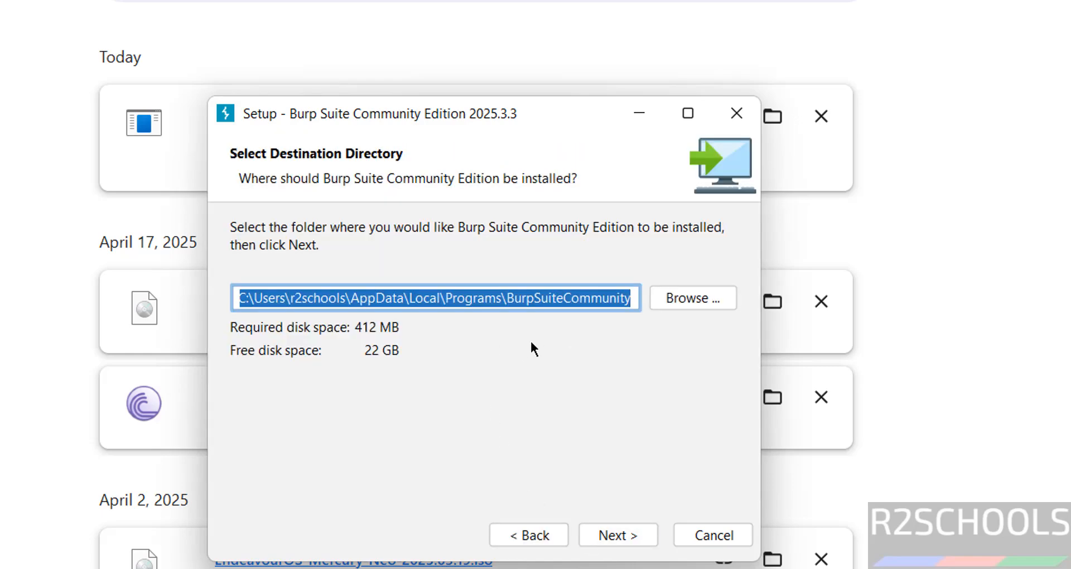
mouse_move(631, 331)
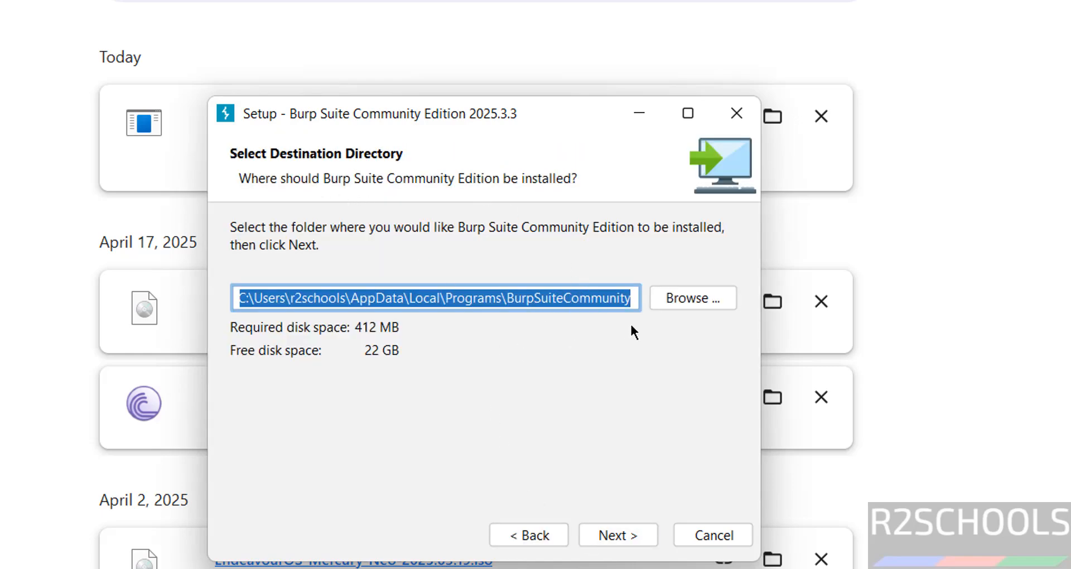
mouse_move(591, 520)
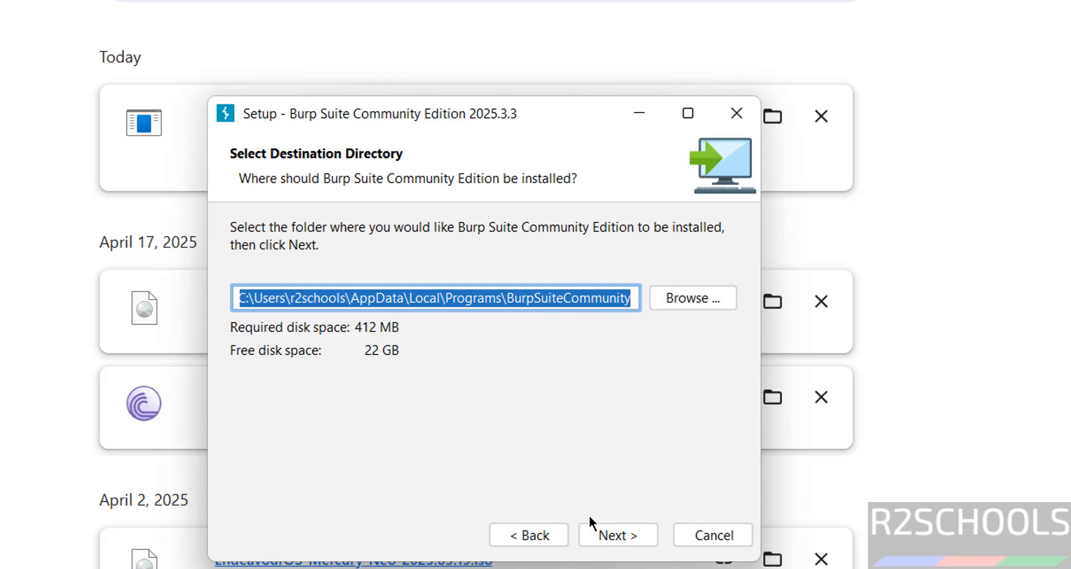
click(616, 534)
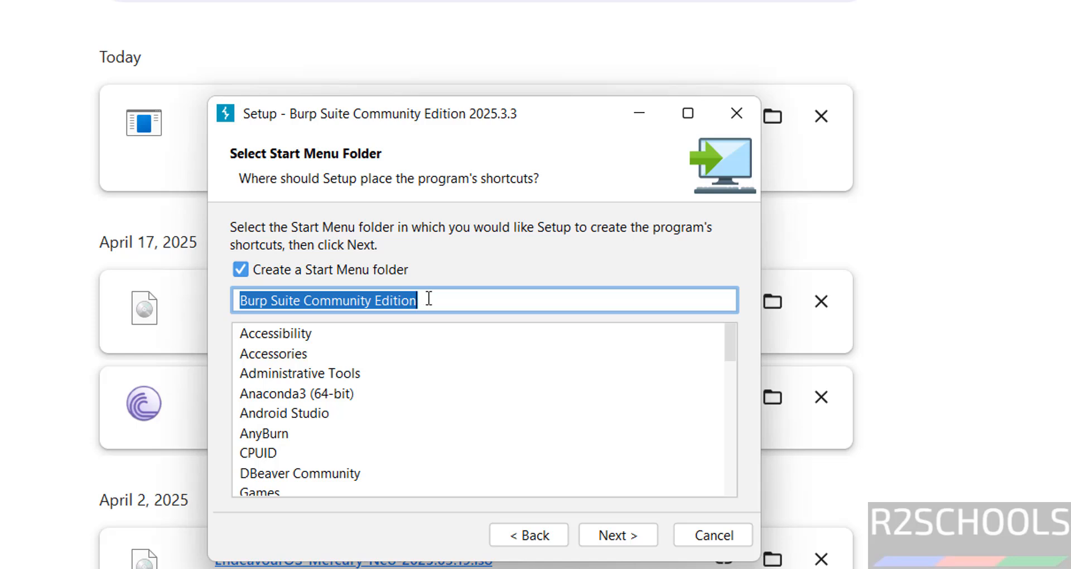
click(617, 534)
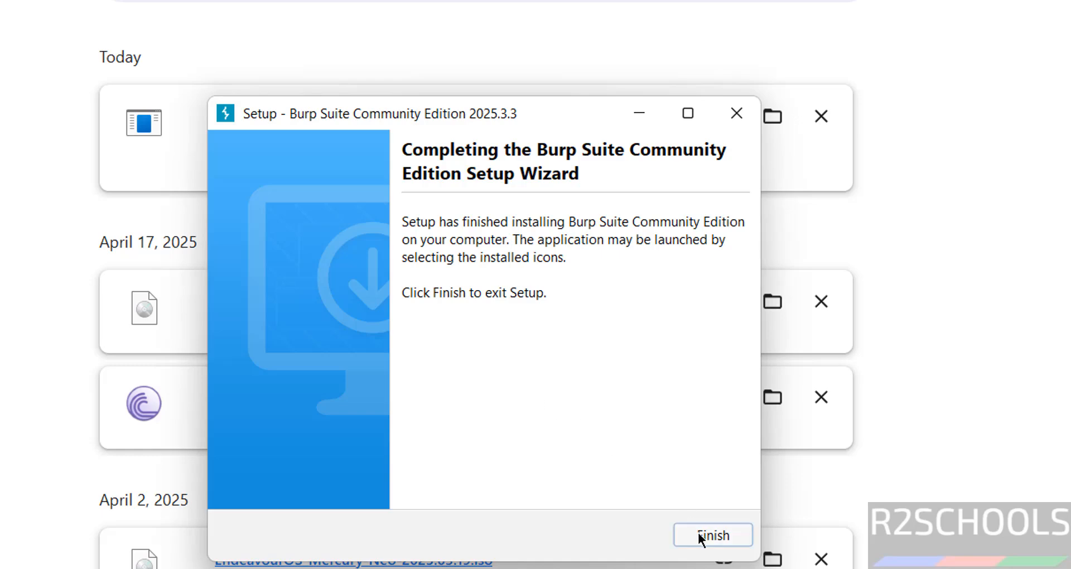
Finish setup and launch Burp Suite Community Edition from the Start menu's All apps list.
click(711, 534)
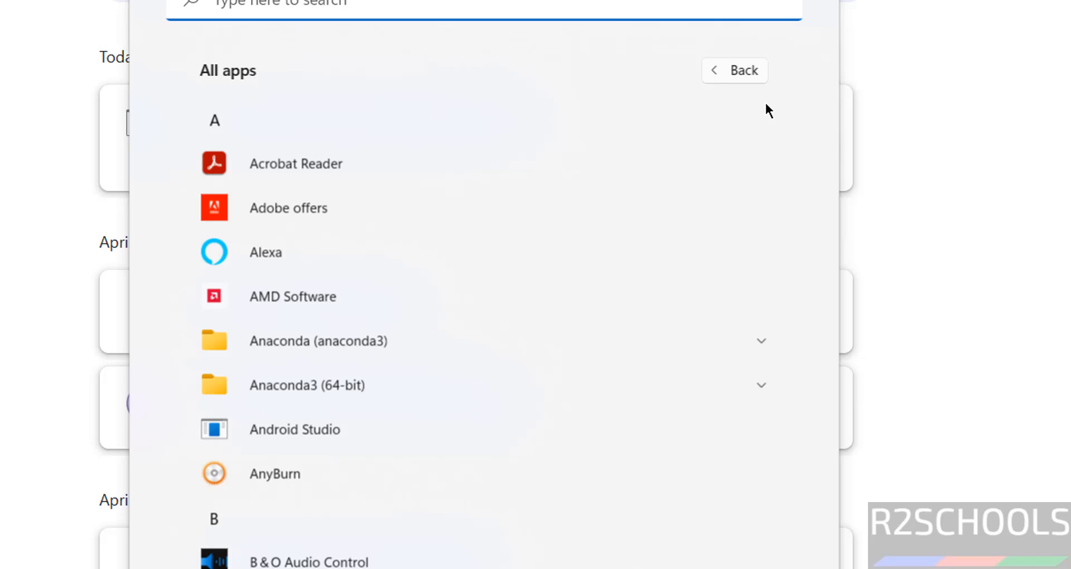
scroll(down, 3)
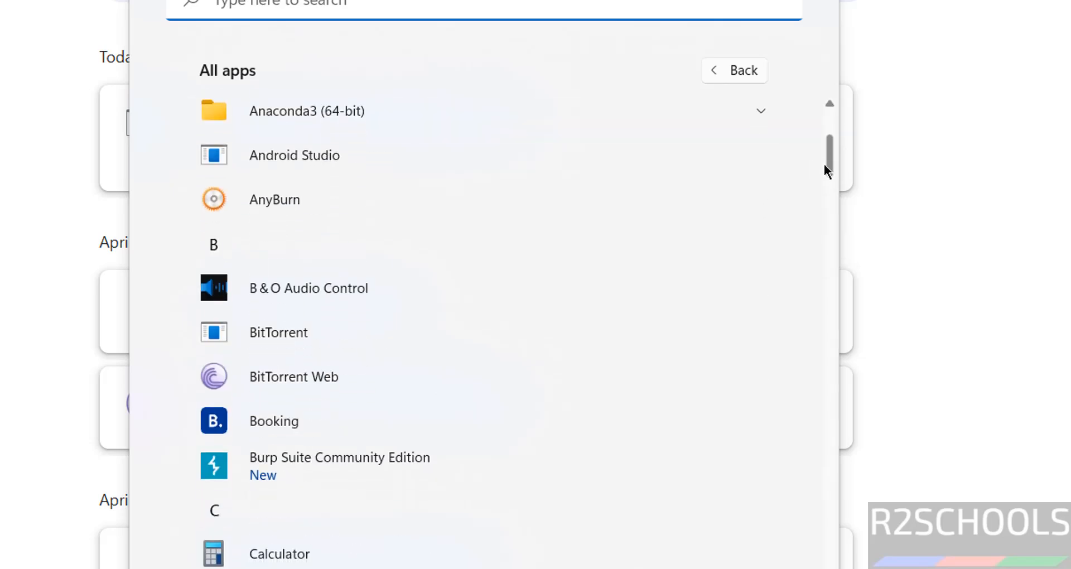
mouse_move(380, 482)
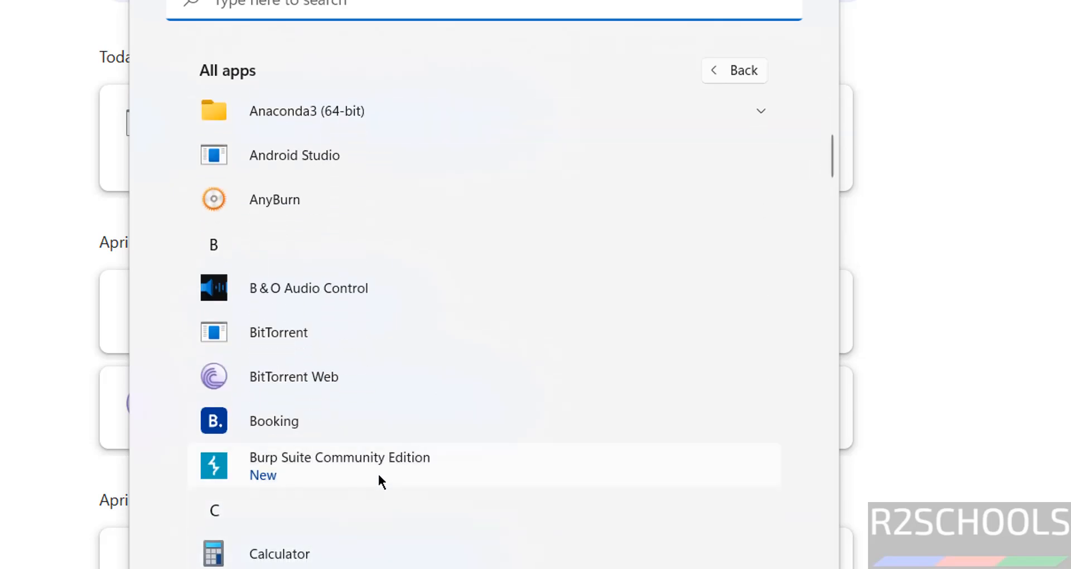
click(339, 463)
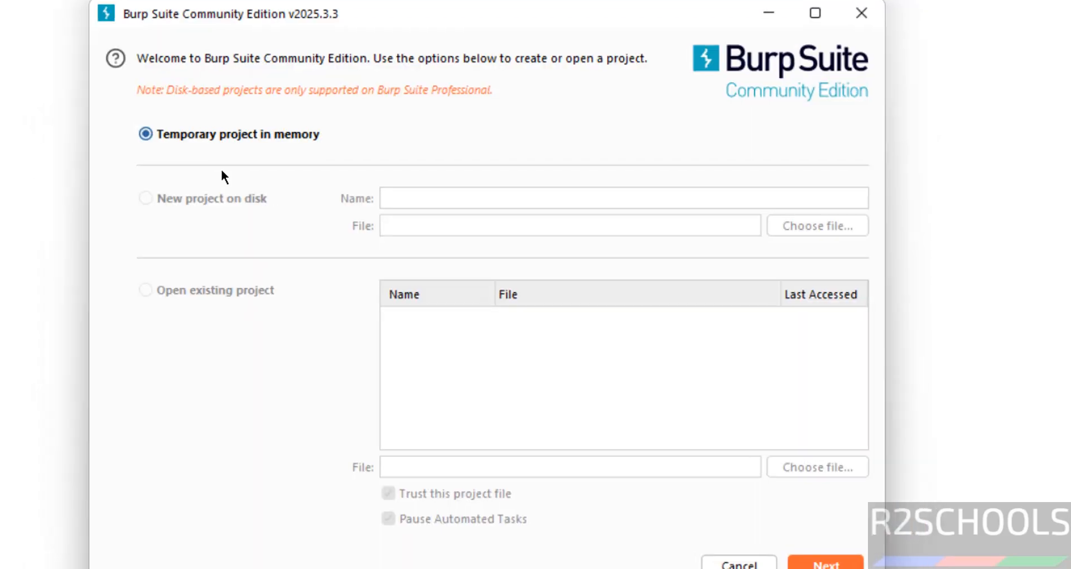
Start Burp on a temporary in-memory project using Burp defaults.
click(825, 562)
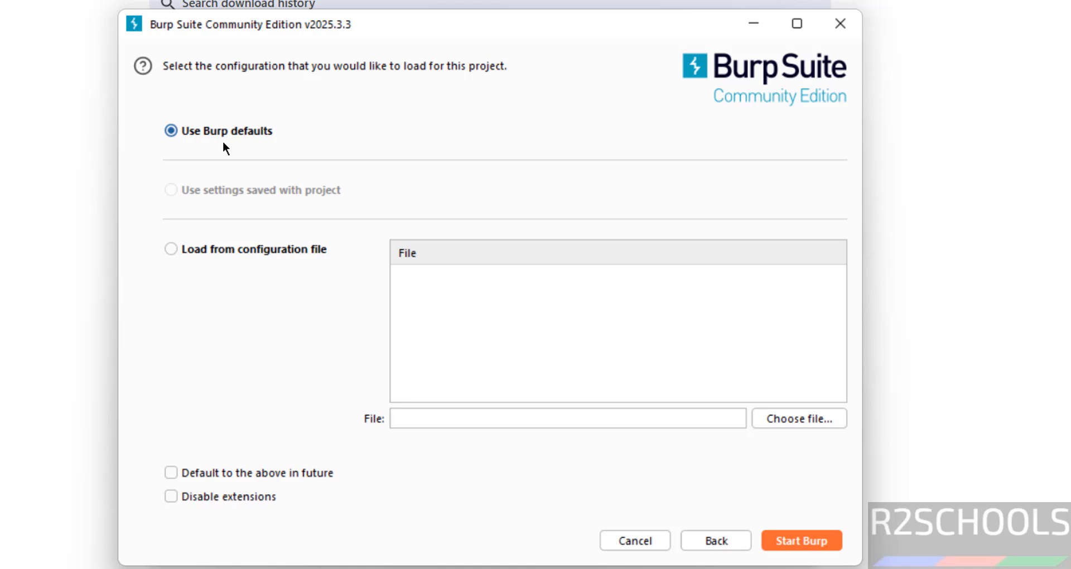
mouse_move(223, 256)
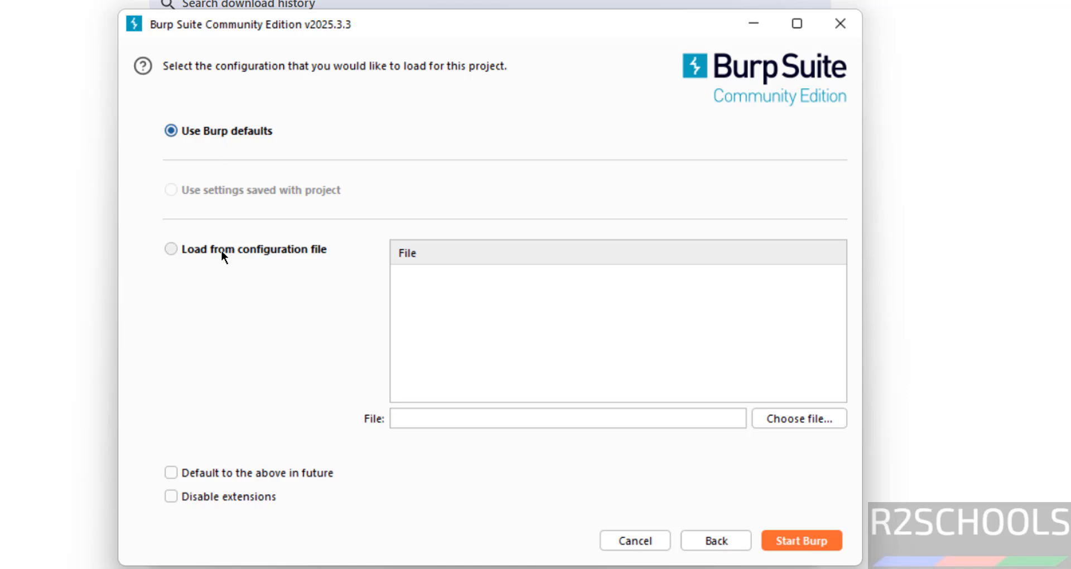
click(170, 249)
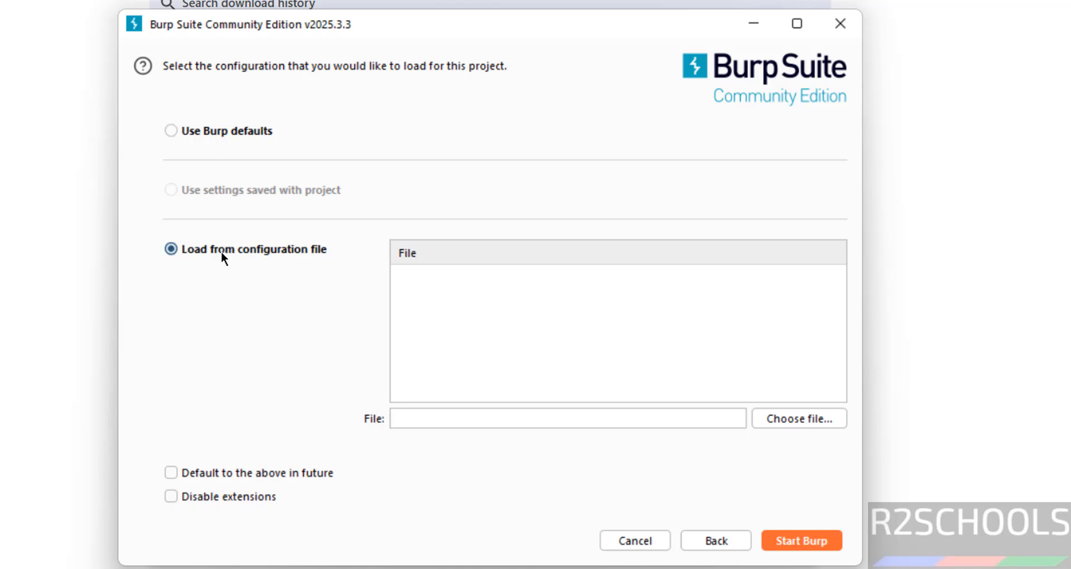
mouse_move(224, 136)
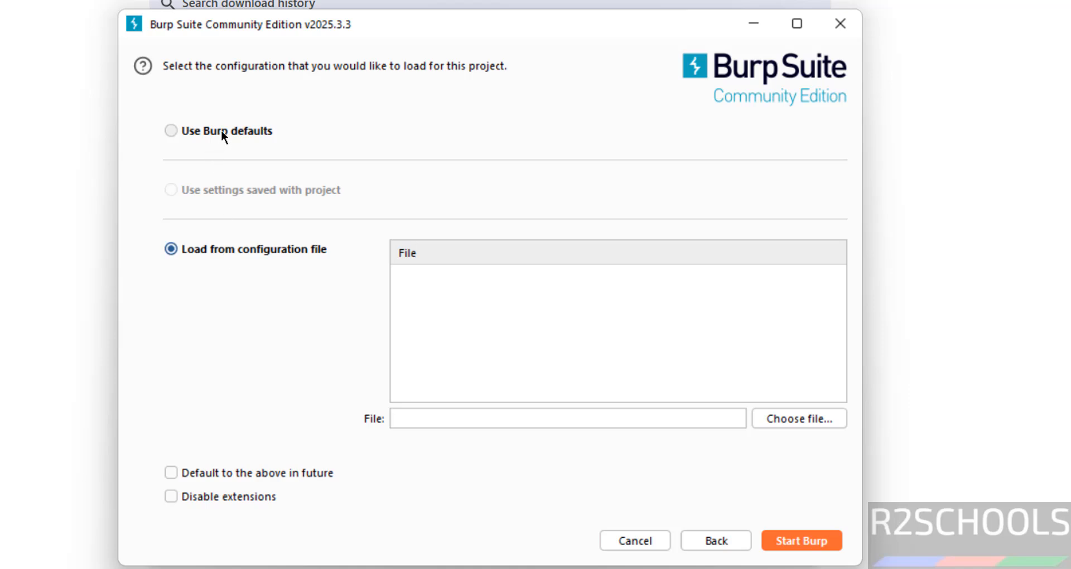
click(170, 131)
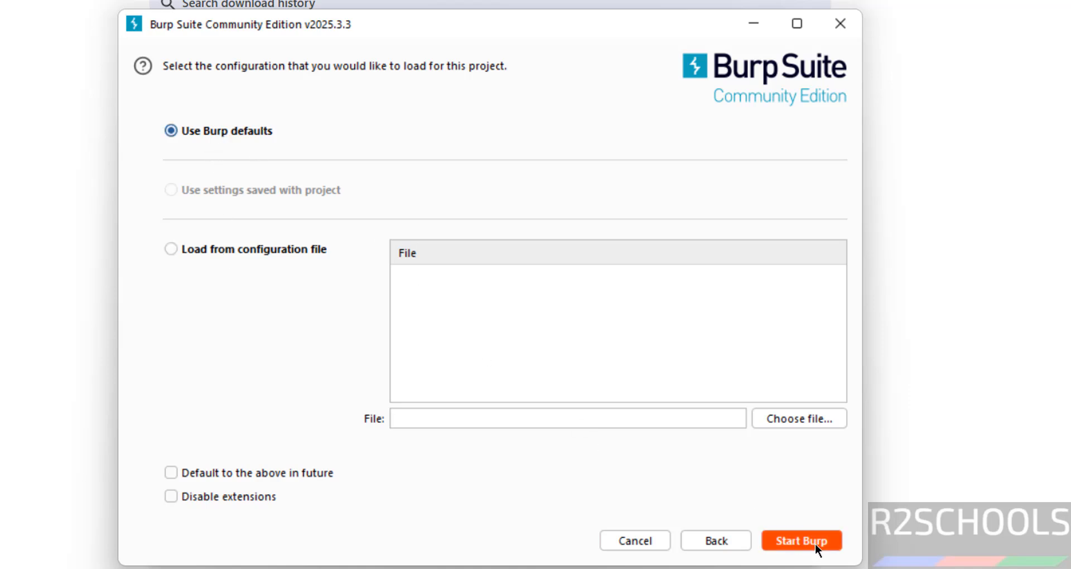
click(800, 540)
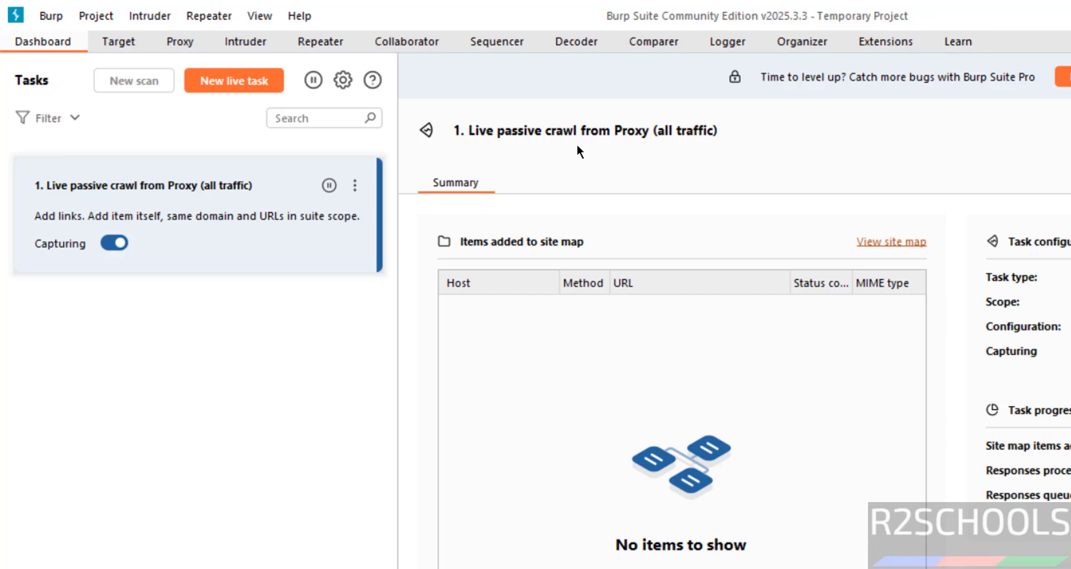
mouse_move(959, 41)
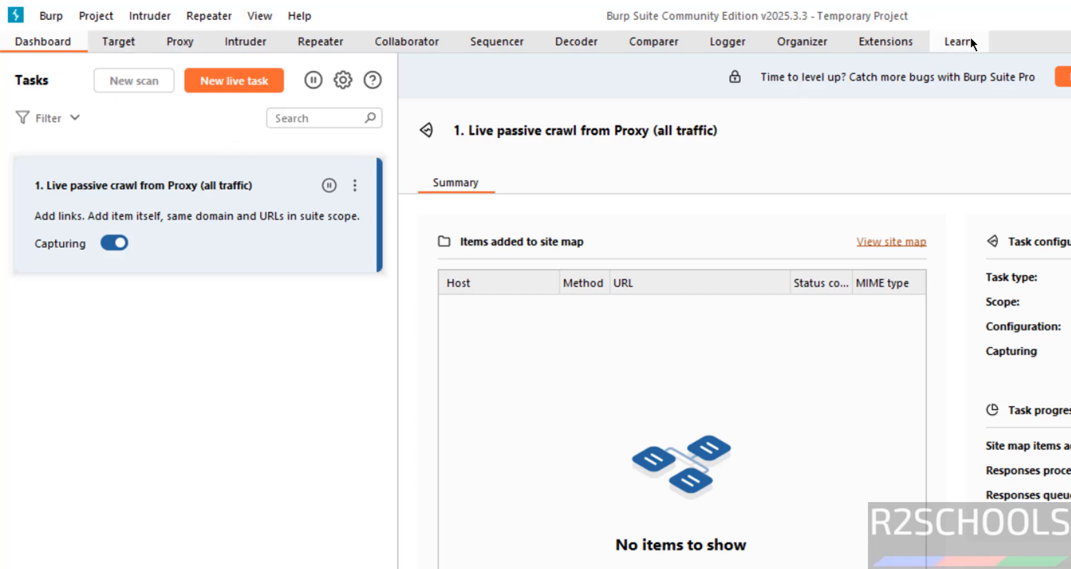
Show the Learn section, then the Project menu's commands.
click(956, 42)
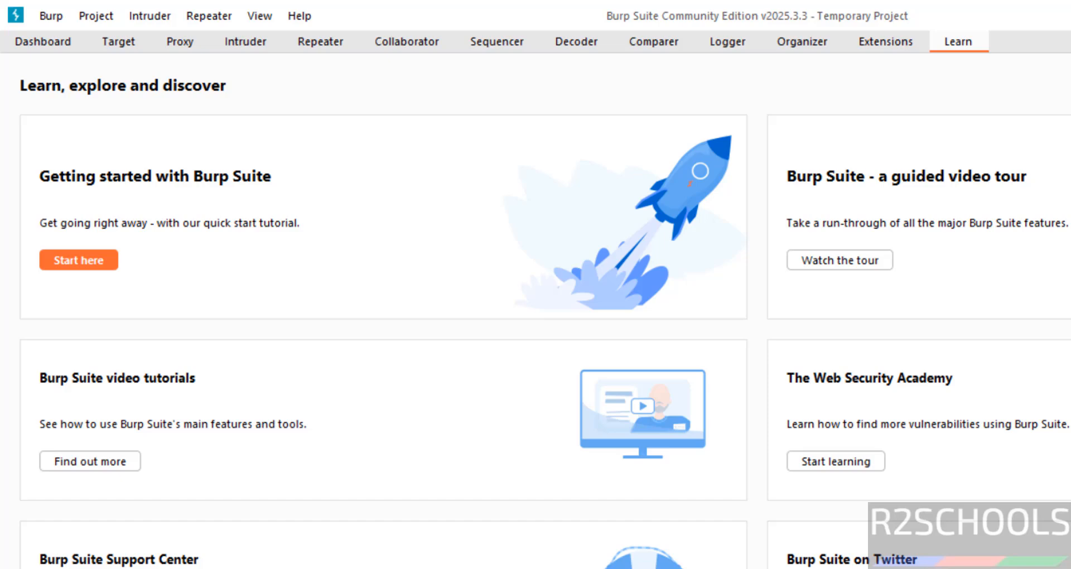
mouse_move(934, 305)
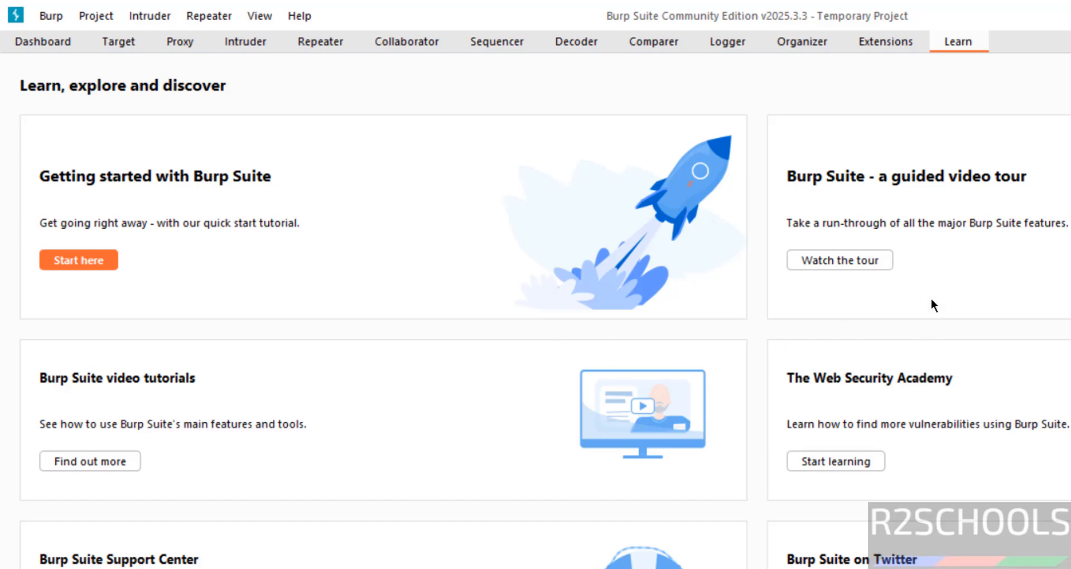
mouse_move(285, 190)
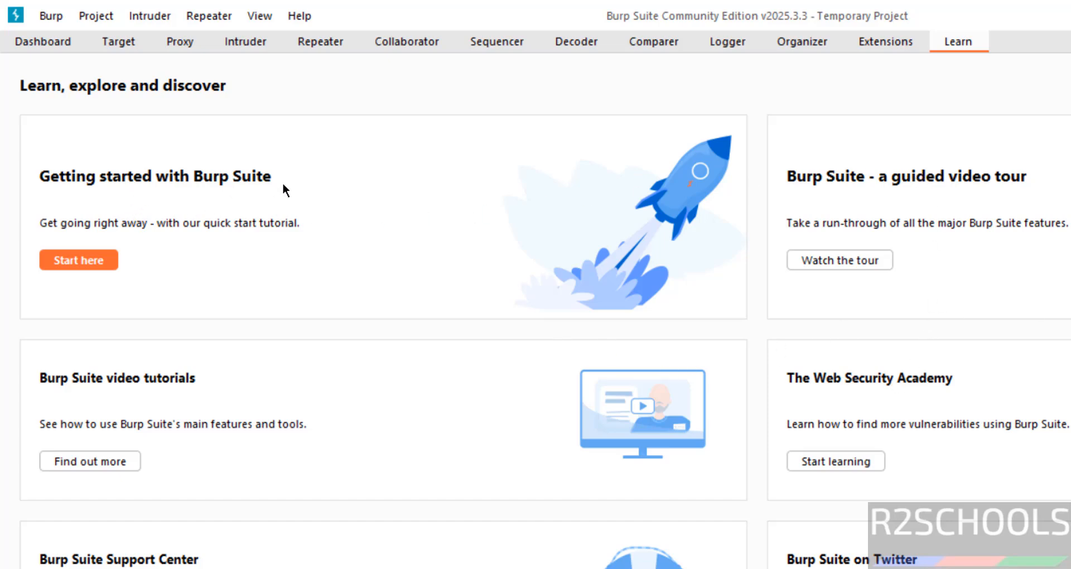
click(96, 15)
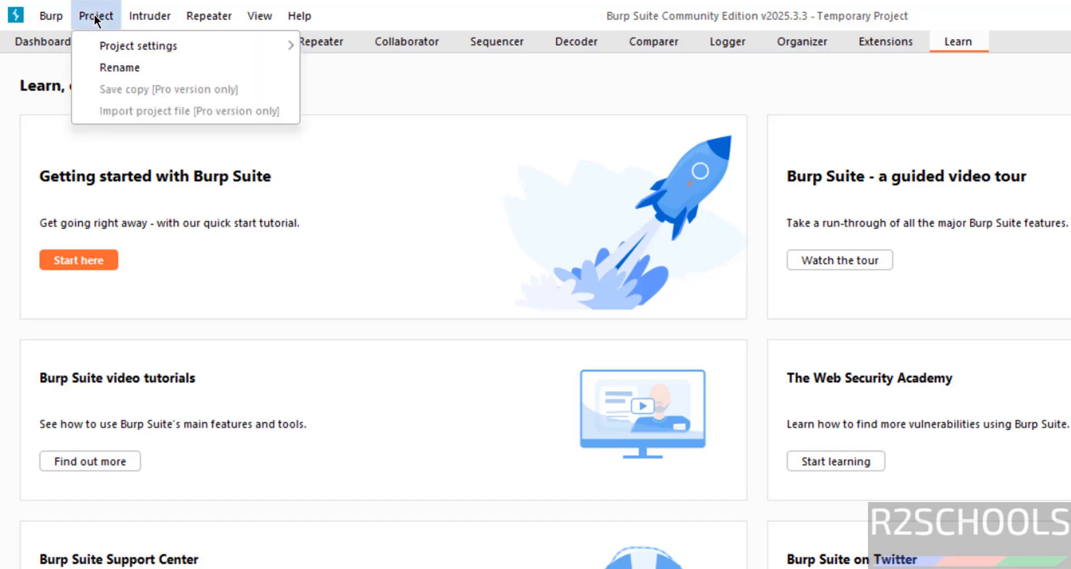
mouse_move(140, 46)
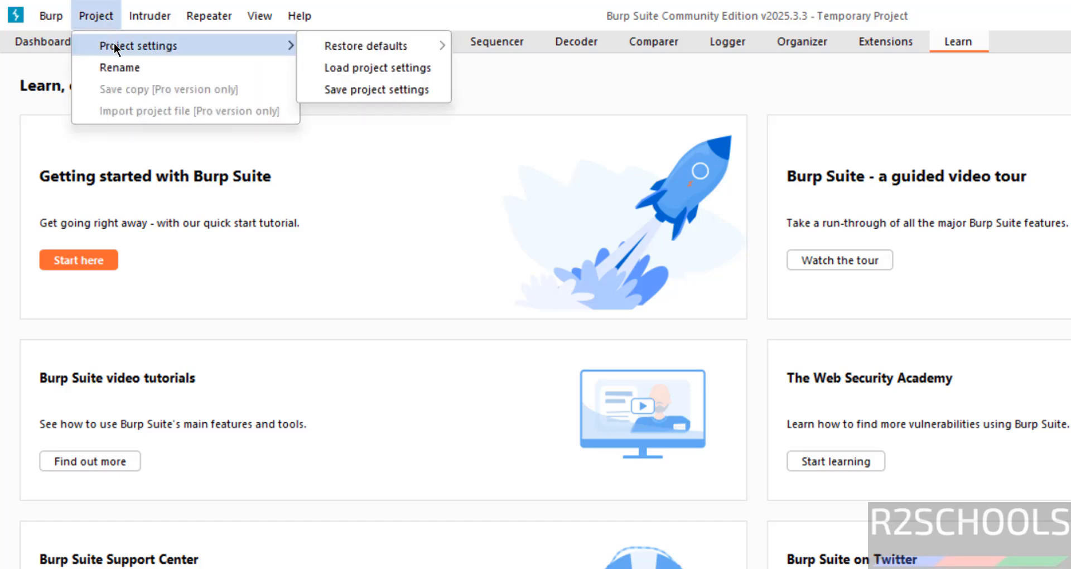
mouse_move(120, 67)
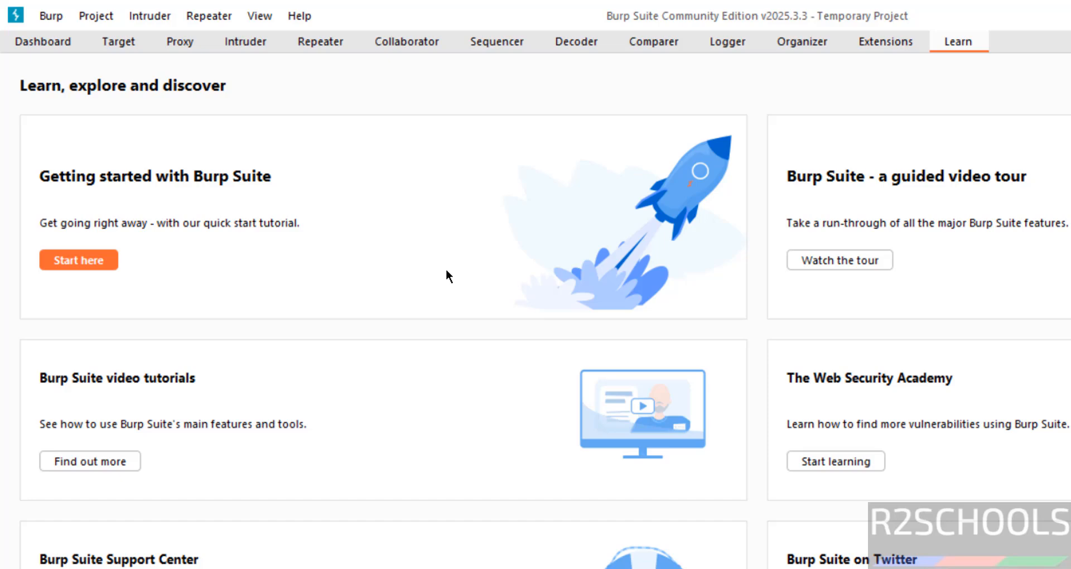
mouse_move(752, 251)
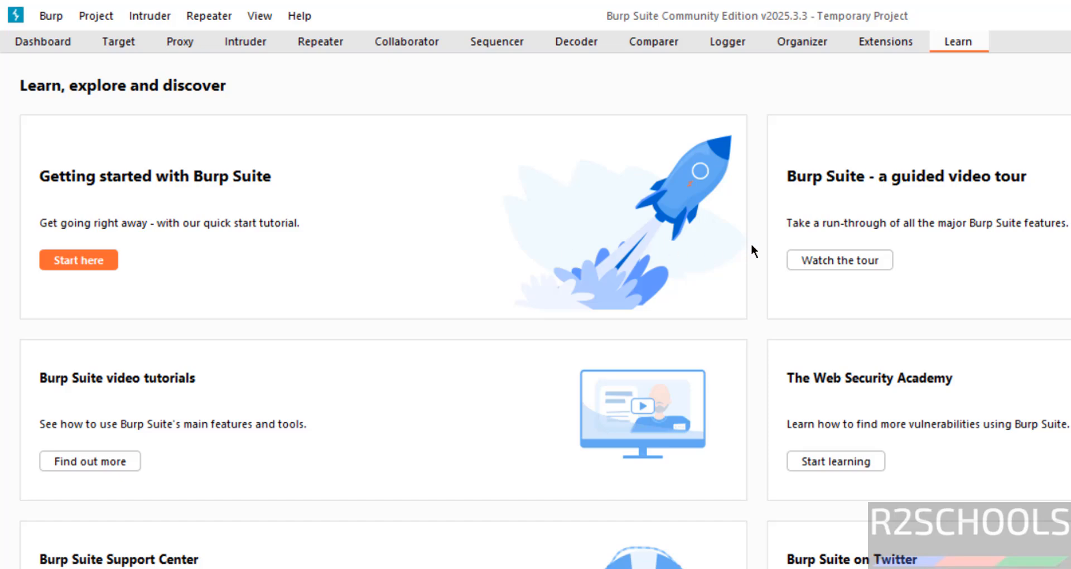